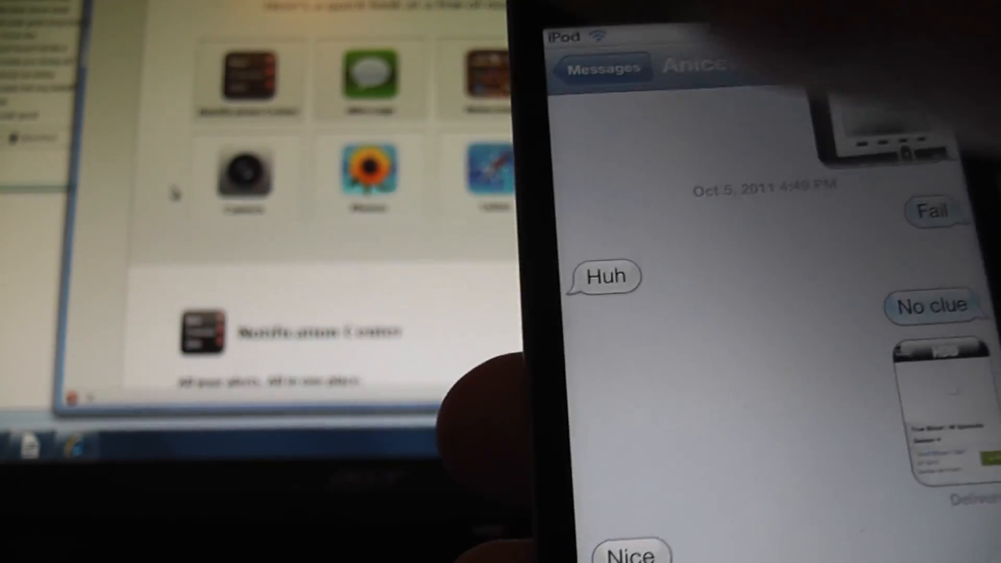
# Go back from the conversation to the Messages list showing two threads.
pyautogui.click(601, 68)
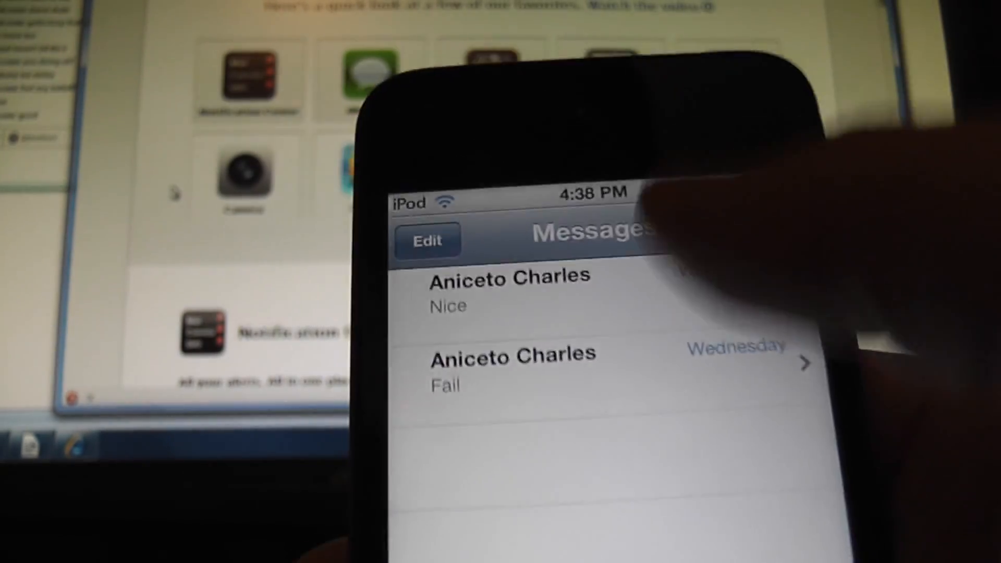